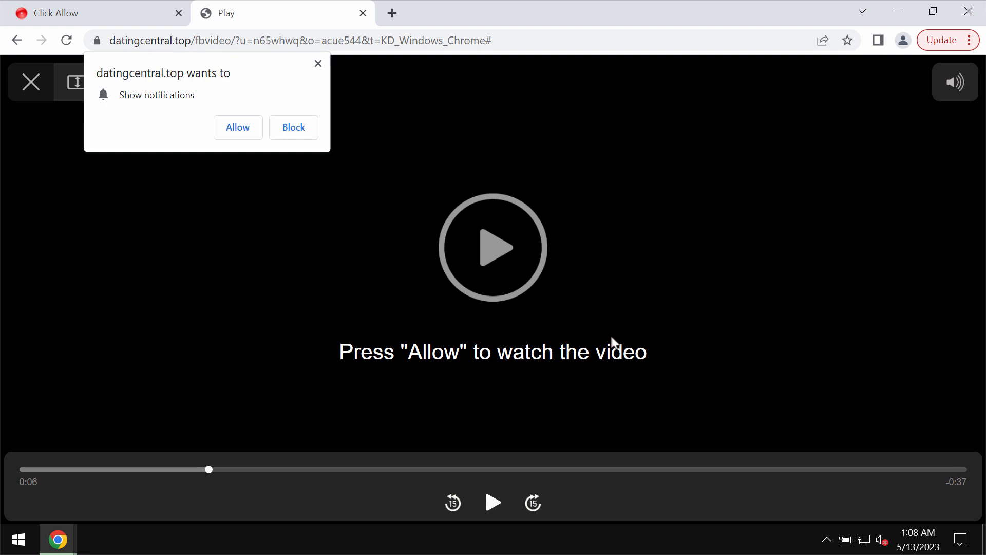
# Dismiss the 'datingcentral.top wants to Show notifications' permission prompt.
pyautogui.click(293, 128)
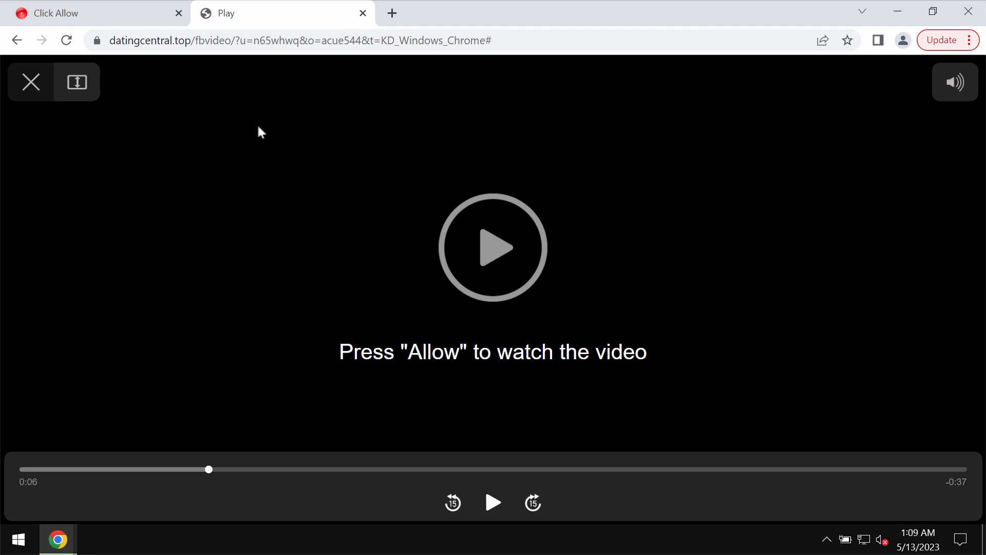
pyautogui.moveTo(344, 157)
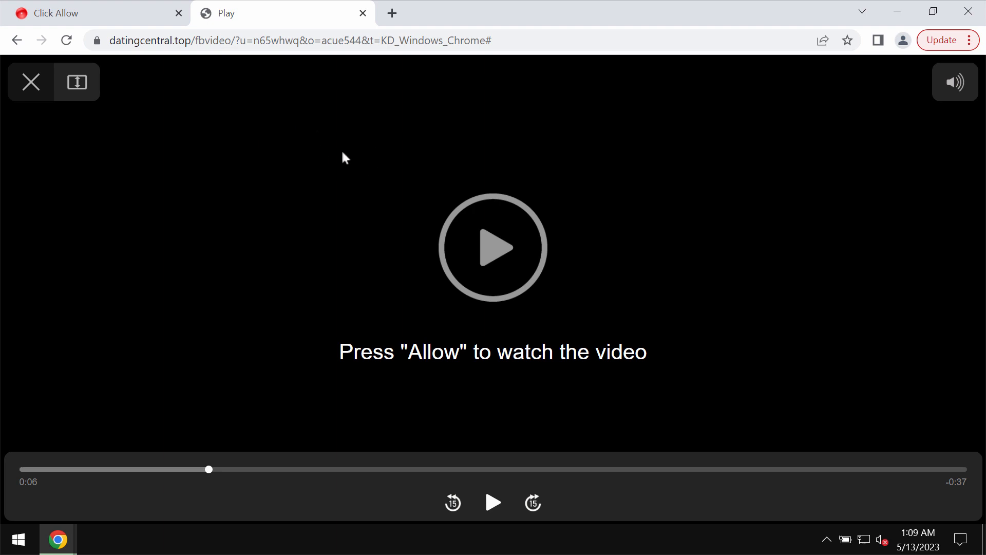
pyautogui.moveTo(564, 85)
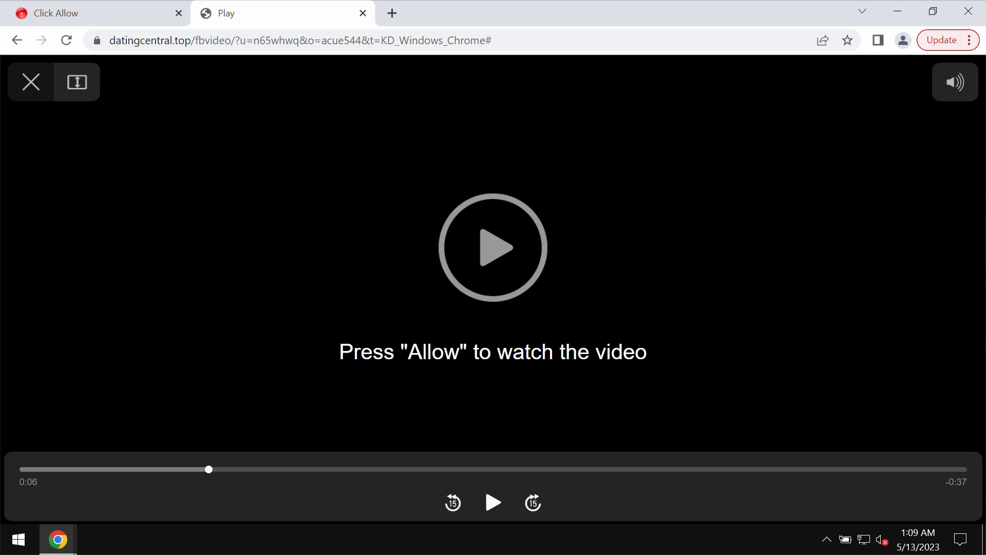
# Reach Chrome's site Notifications settings listing datingcentral.top:443 as allowed to send notifications.
pyautogui.click(967, 40)
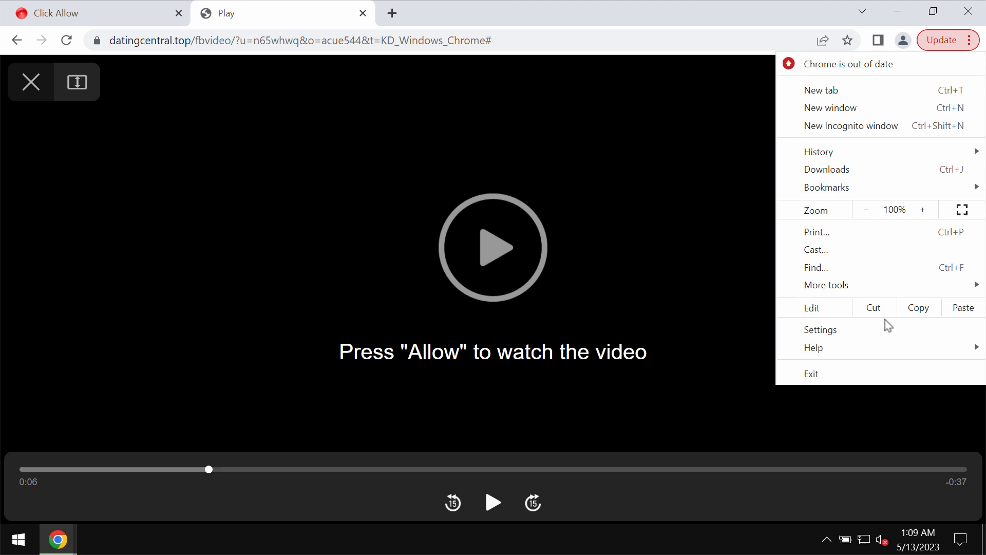
pyautogui.click(820, 328)
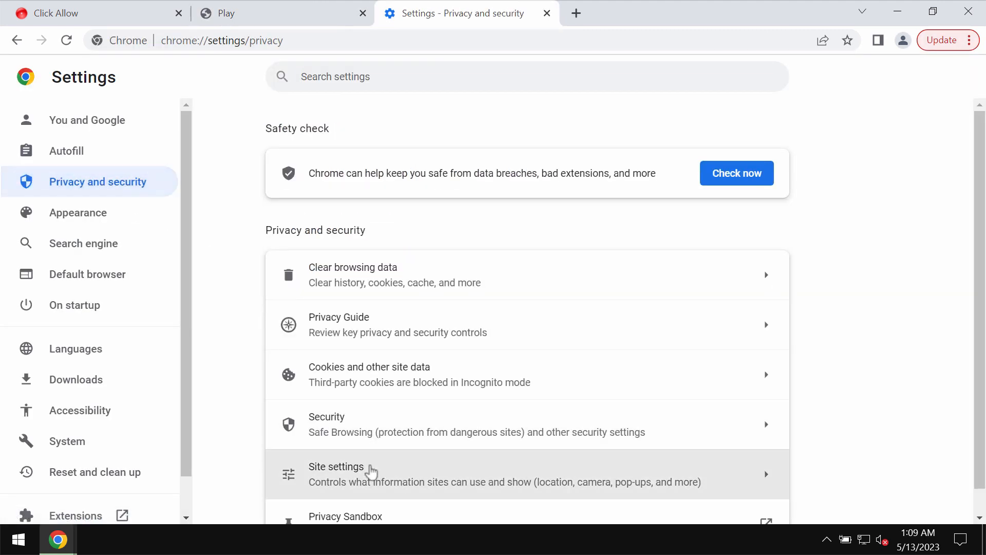
pyautogui.click(336, 466)
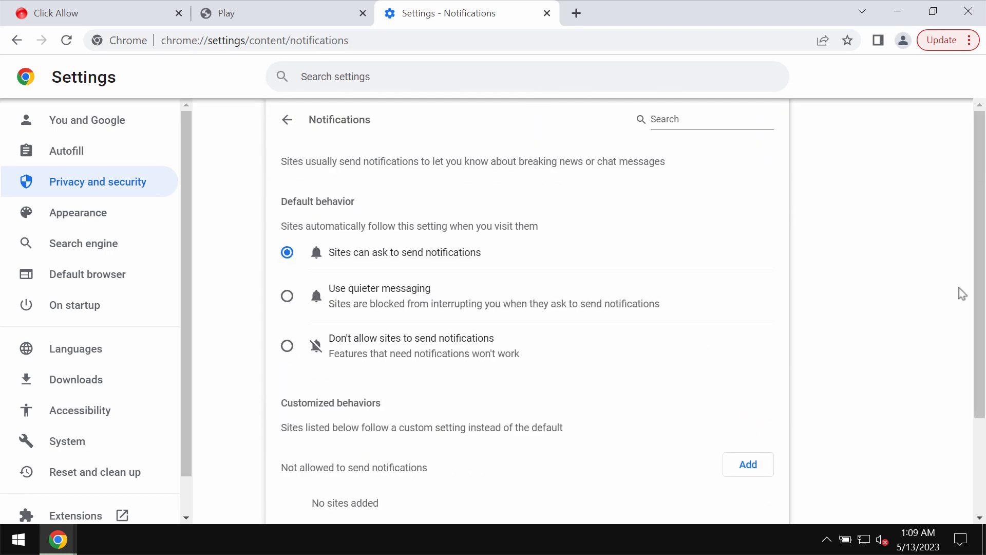
pyautogui.scroll(-3)
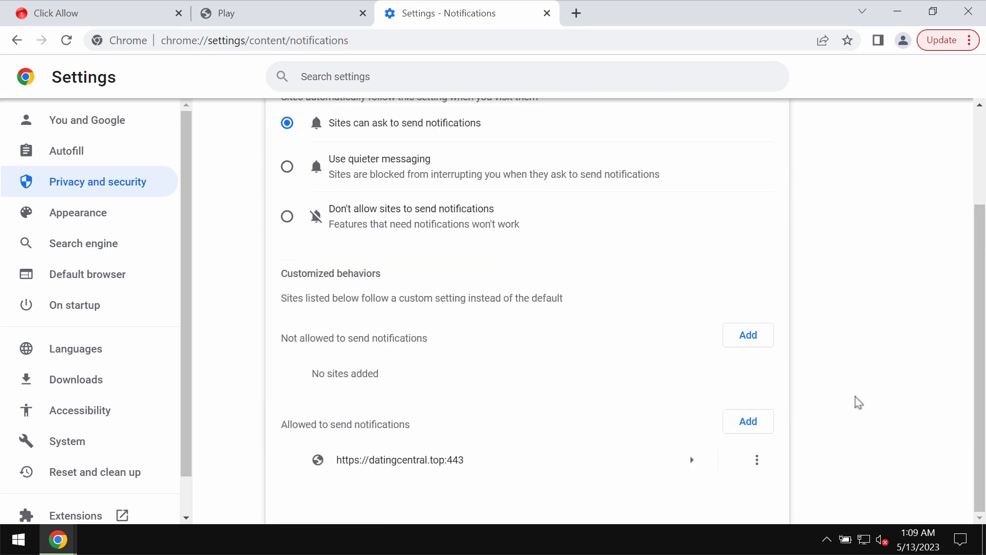
pyautogui.moveTo(783, 468)
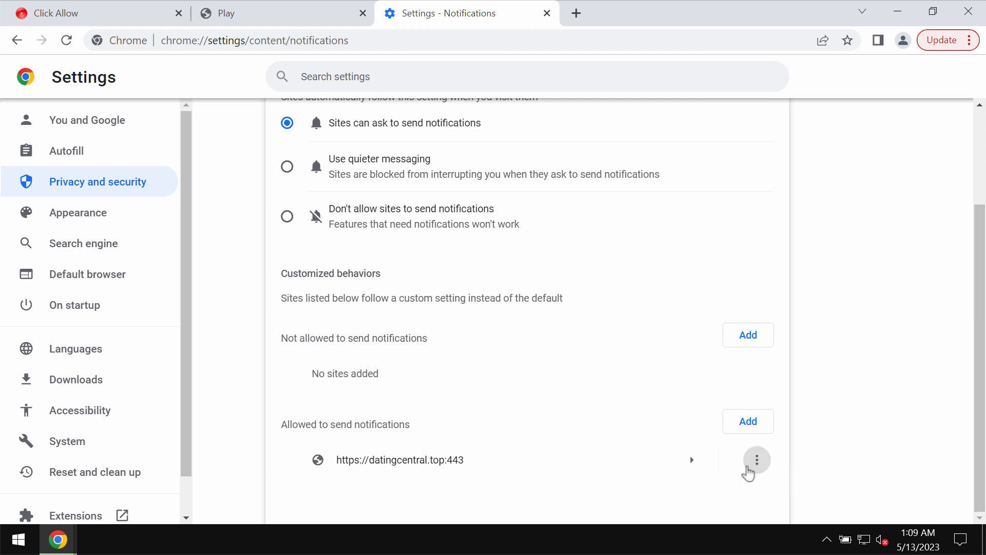
# Remove datingcentral.top:443 from allowed notification sites, go to combocleaner.com and minimize Chrome.
pyautogui.click(755, 460)
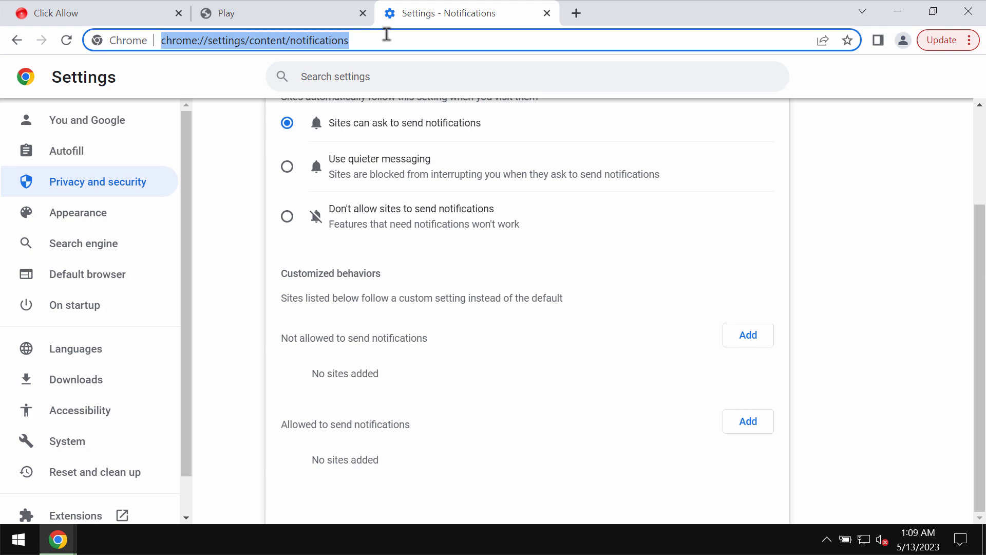
pyautogui.write('combocleaner.')
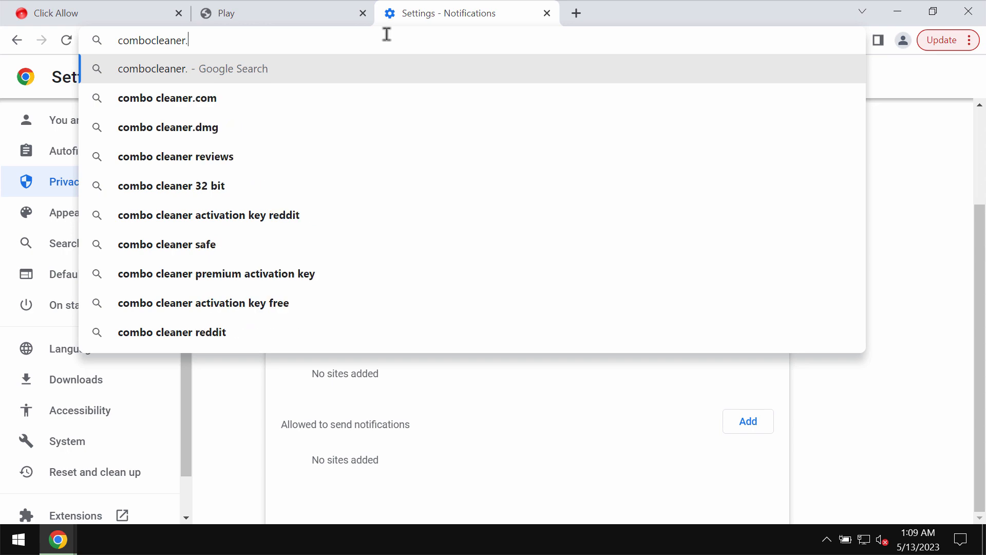
pyautogui.press('Enter')
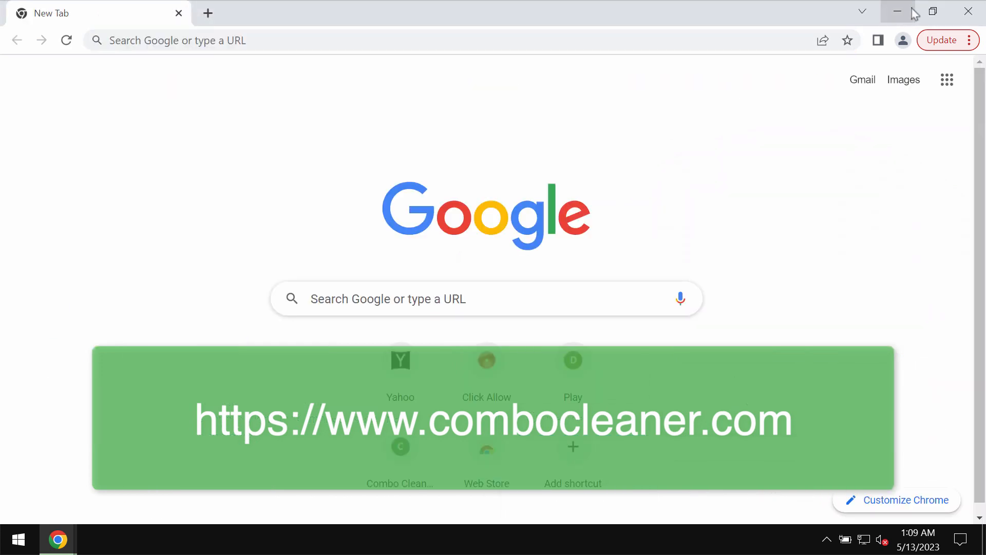
pyautogui.click(897, 11)
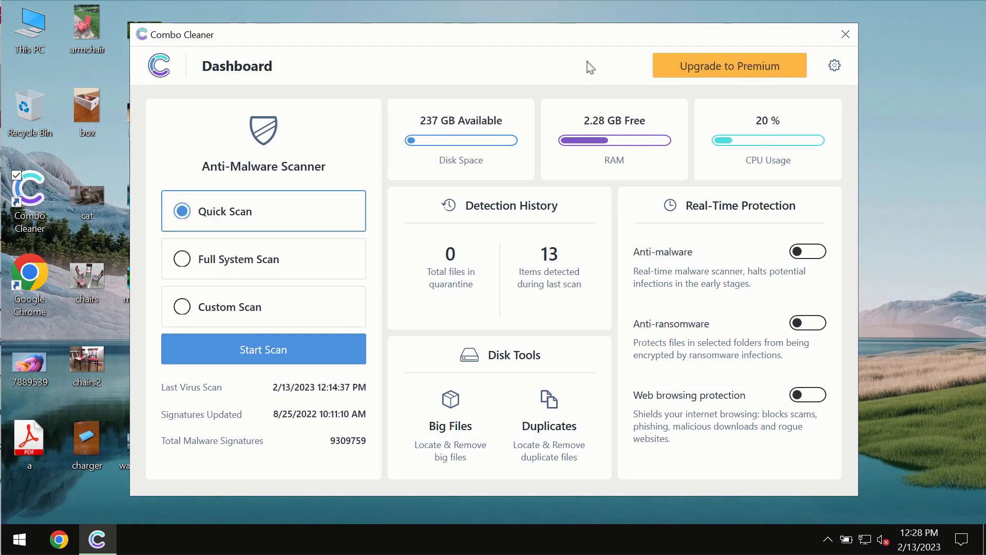
pyautogui.moveTo(597, 48)
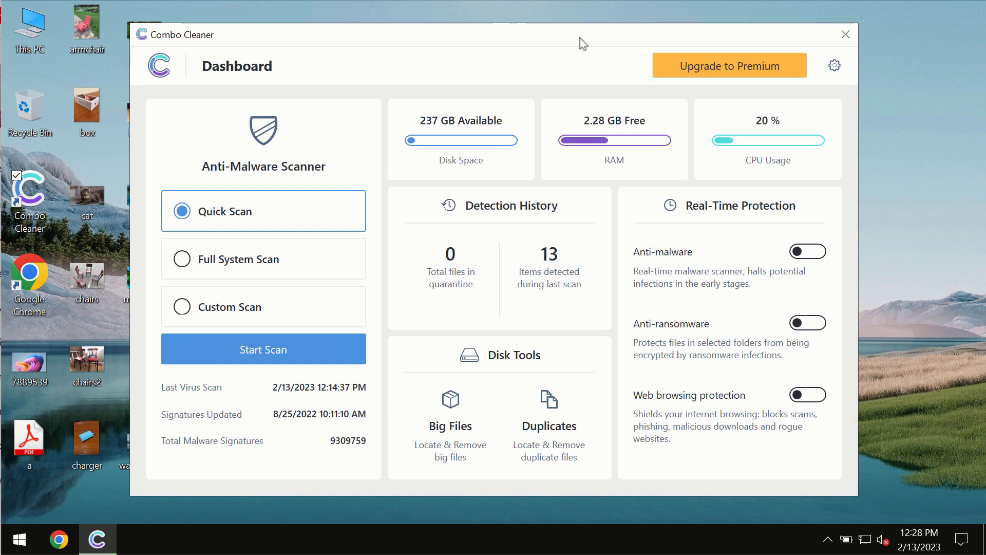
pyautogui.moveTo(380, 169)
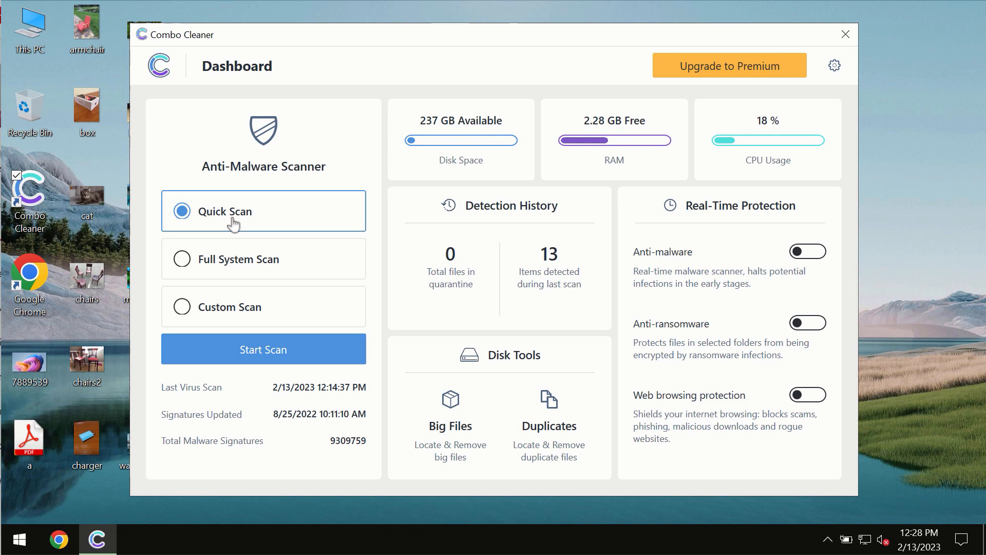
pyautogui.moveTo(296, 363)
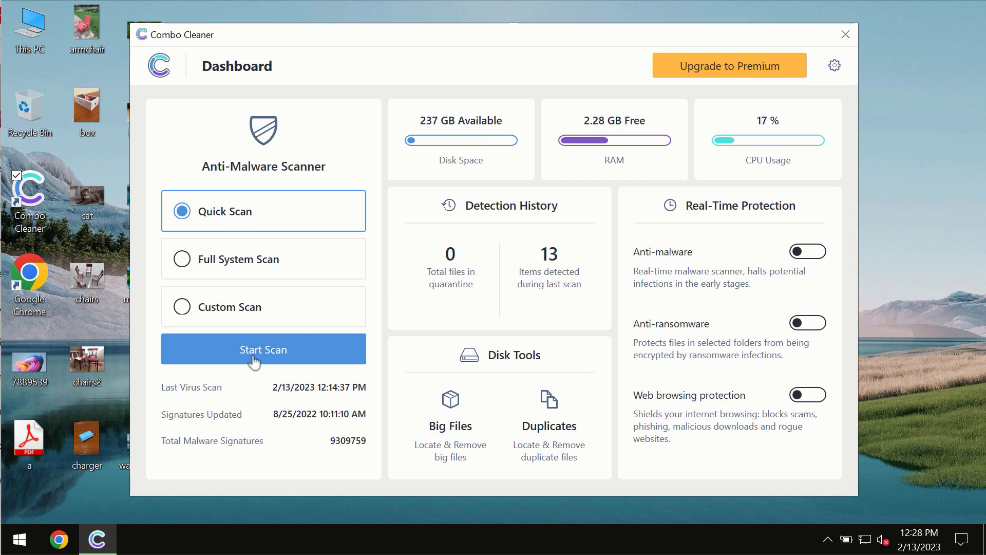
# Start a Quick Scan from the Combo Cleaner dashboard.
pyautogui.click(263, 349)
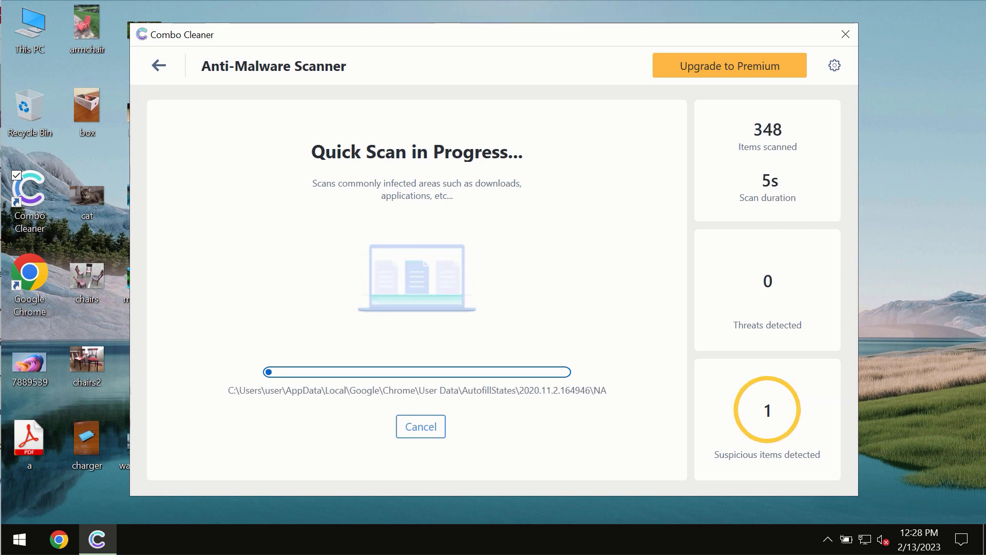
pyautogui.moveTo(599, 74)
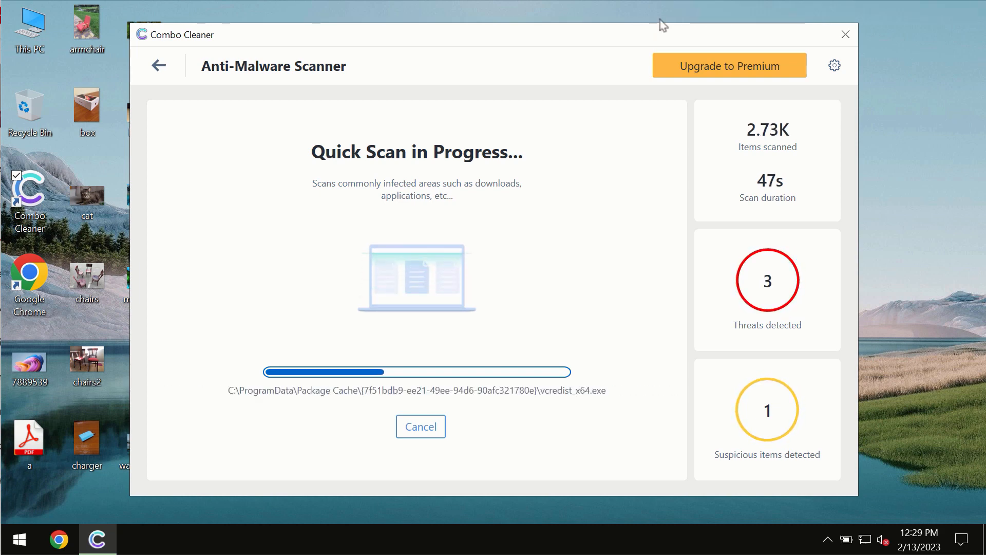
# Review the general and Anti-Ransomware settings, then go back to the dashboard.
pyautogui.click(834, 66)
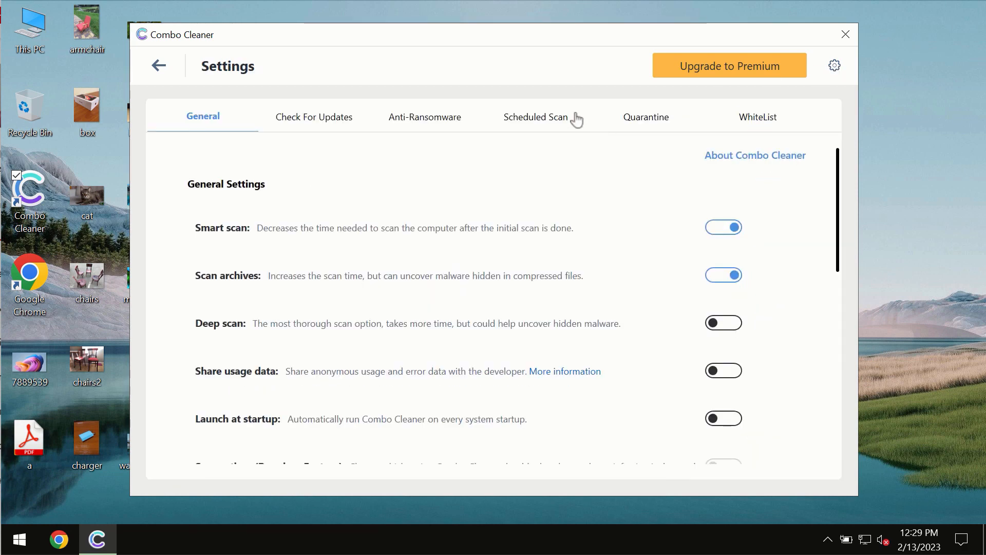
pyautogui.click(424, 117)
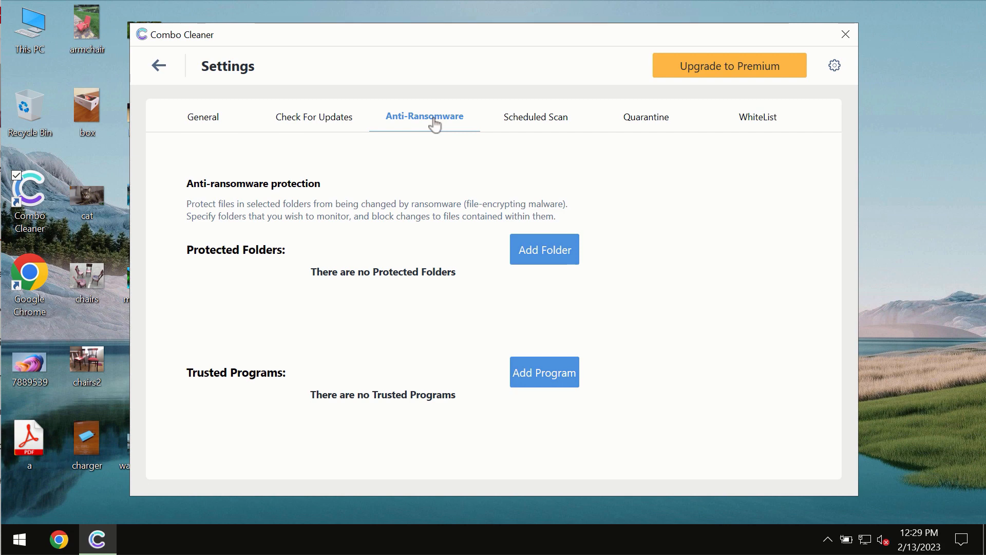
pyautogui.moveTo(194, 79)
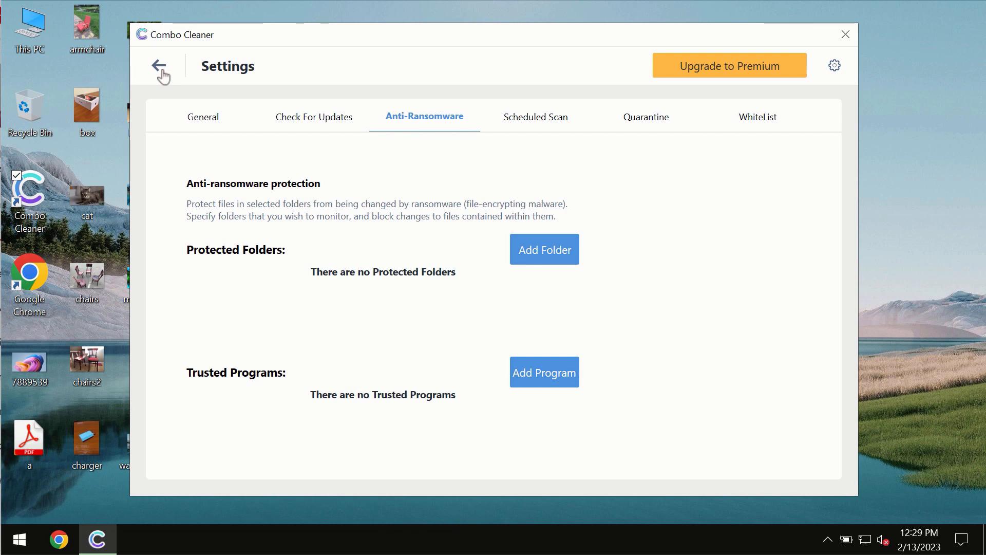
pyautogui.click(161, 66)
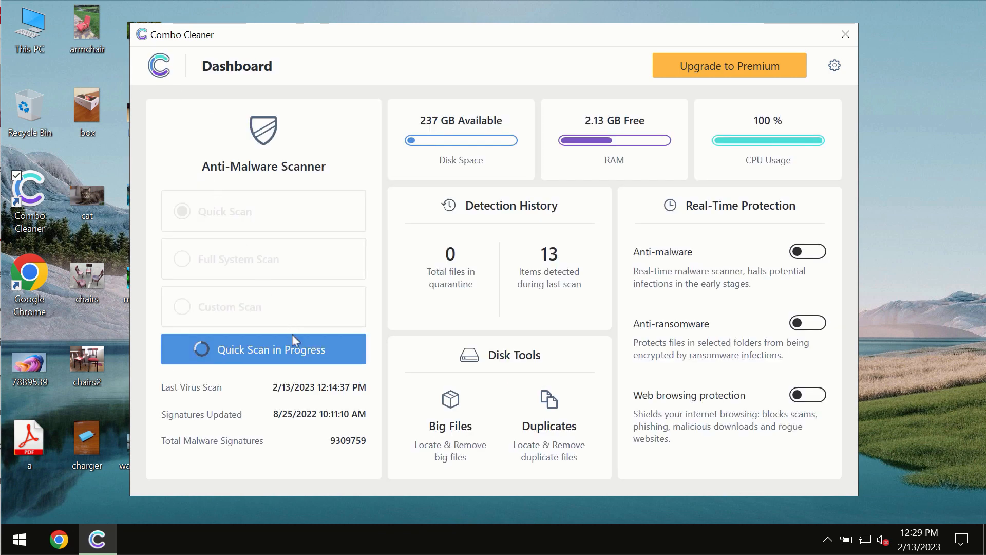
# View the quick scan's results listing broforyou.me Ads and four PyCrypter ransomware files.
pyautogui.click(263, 348)
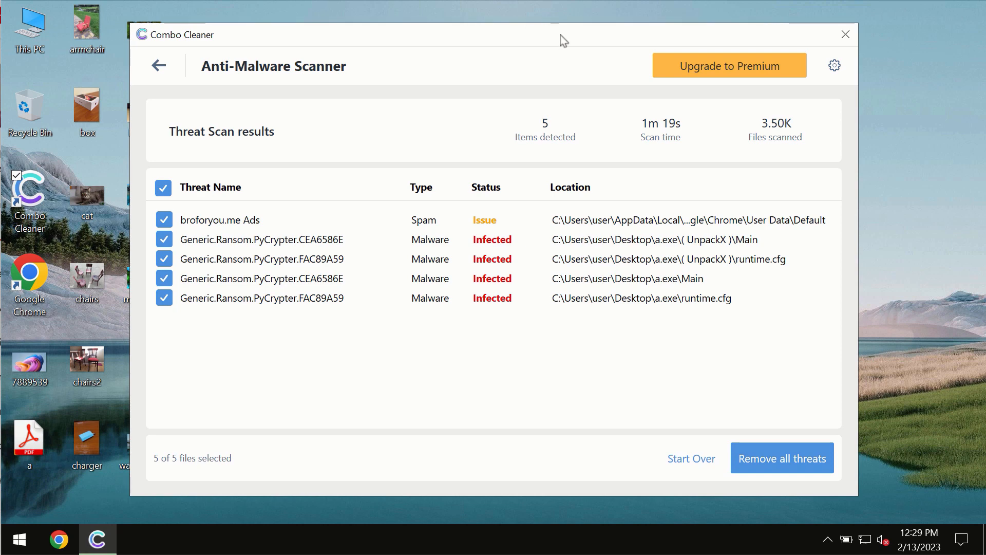
pyautogui.moveTo(606, 50)
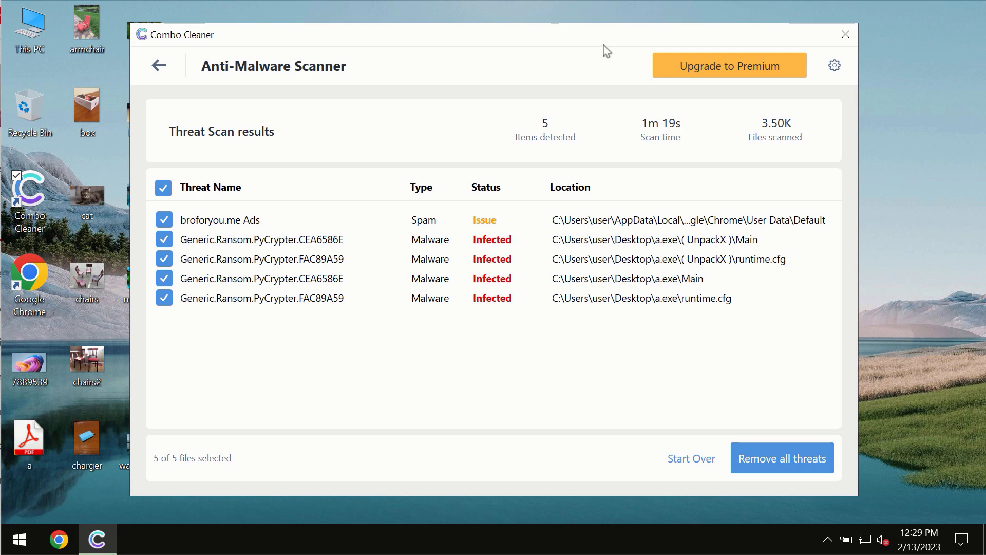
pyautogui.moveTo(627, 37)
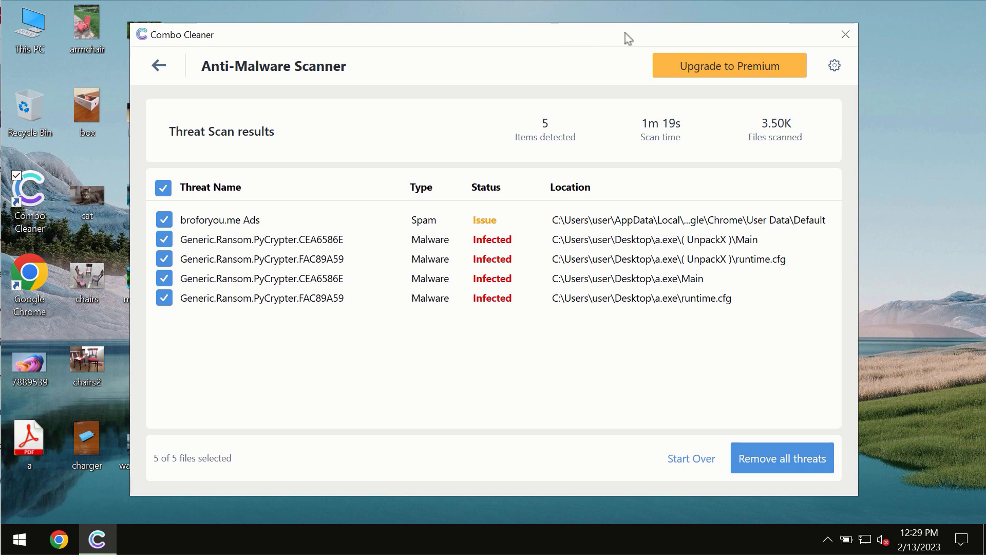